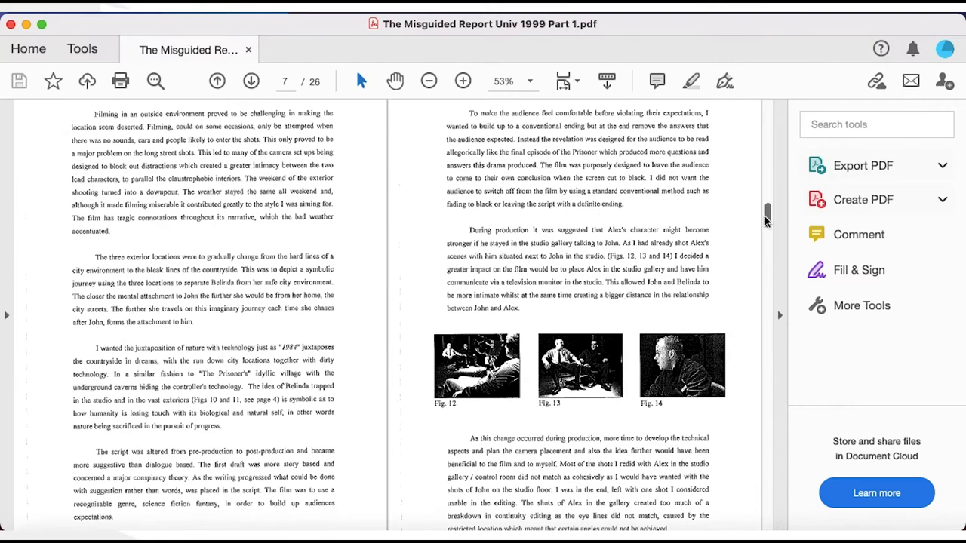
- Scroll the PDF report from page 7 down to the pages with figures 15–19
{"action": "scroll", "scroll_direction": "down", "scroll_amount": 3}
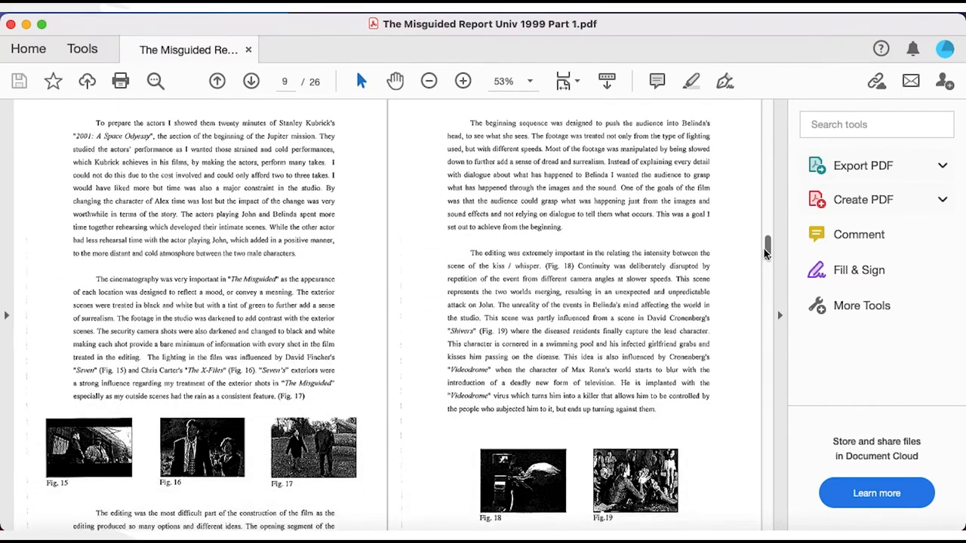
{"action": "scroll", "scroll_direction": "down", "scroll_amount": 3}
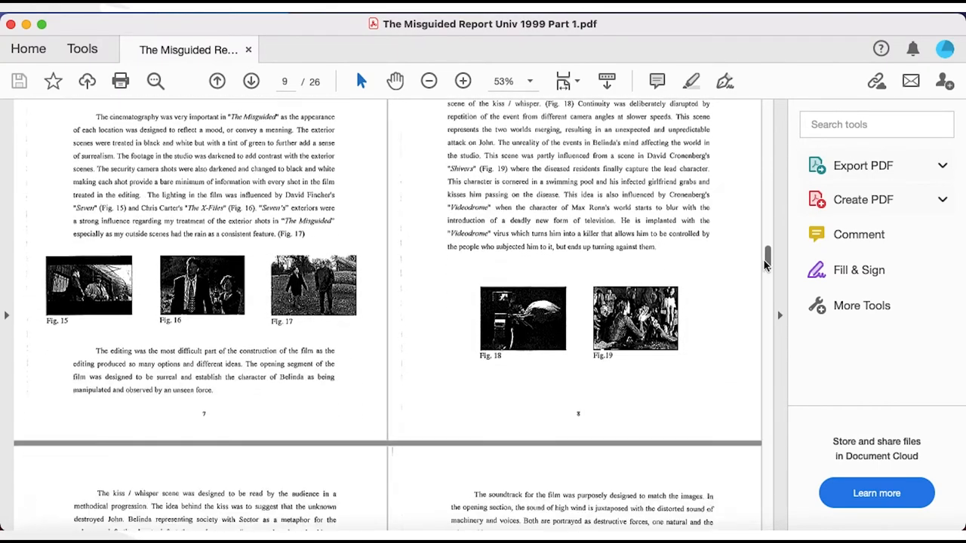
{"action": "scroll", "scroll_direction": "down", "scroll_amount": 3}
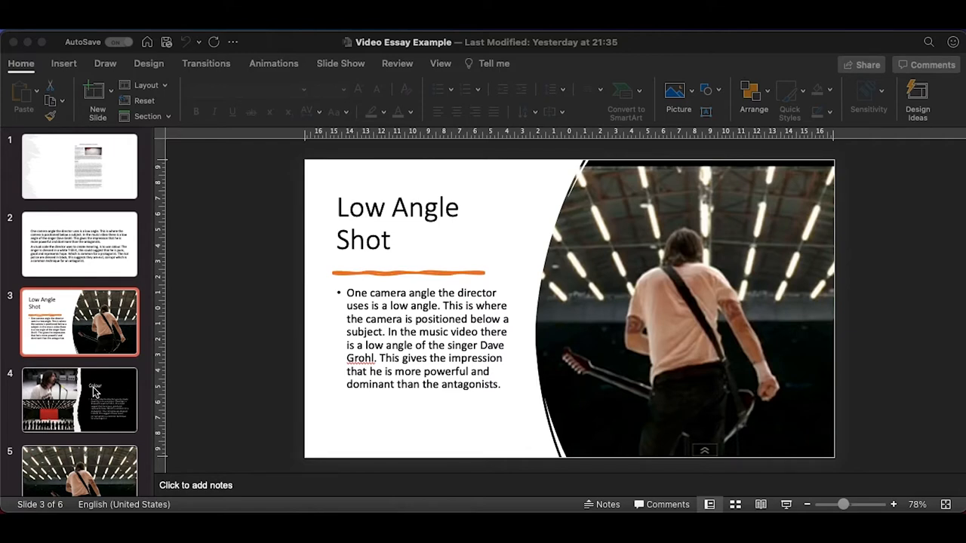
- Select slide 4, the Colour slide, in the slide pane
{"action": "left_click", "coordinate": [79, 400]}
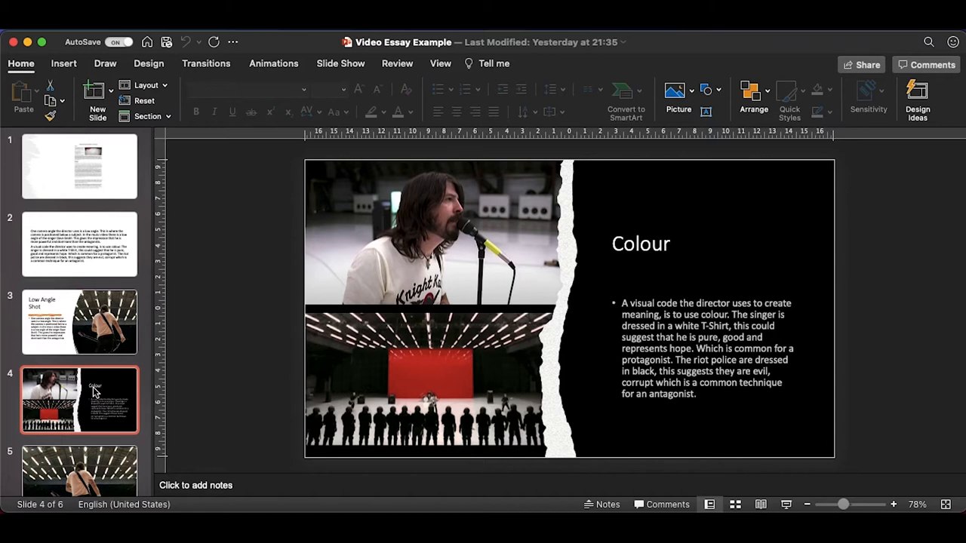
- Apply a Design Ideas layout with both images on top and title and text below
{"action": "left_click", "coordinate": [918, 98]}
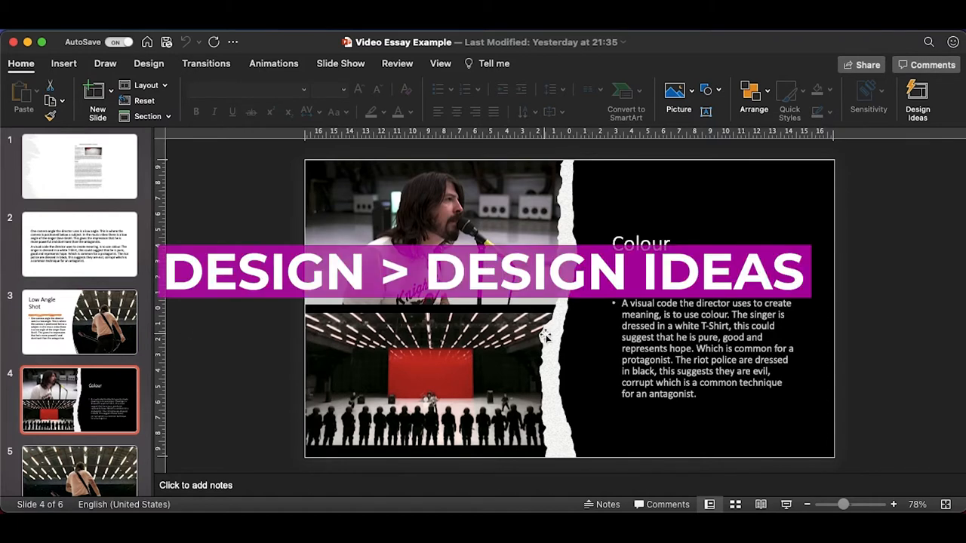
{"action": "left_click", "coordinate": [918, 98]}
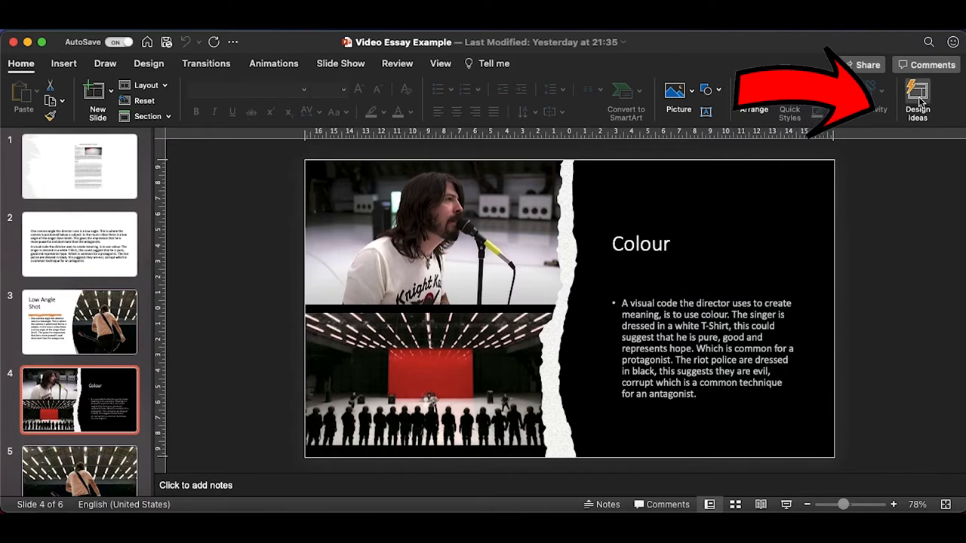
{"action": "left_click", "coordinate": [918, 99]}
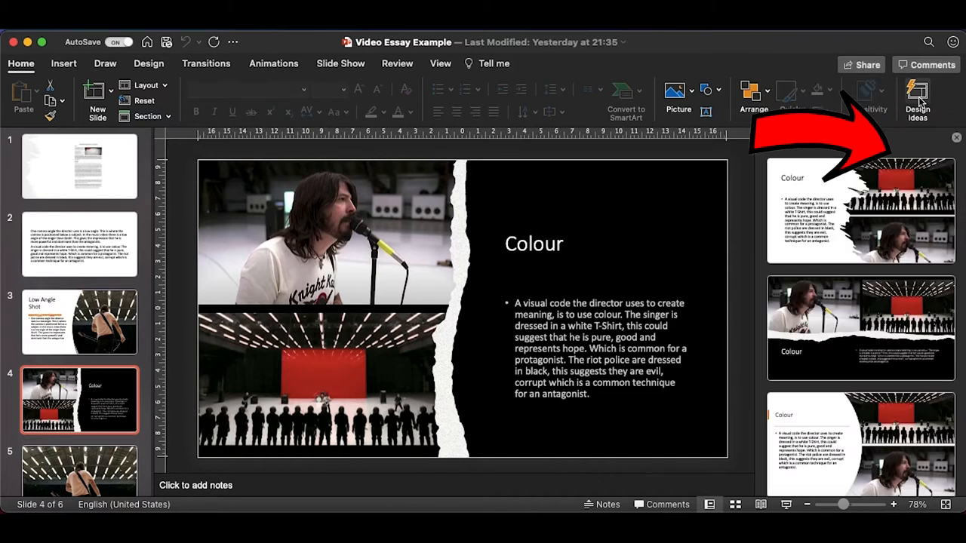
{"action": "left_click", "coordinate": [859, 328]}
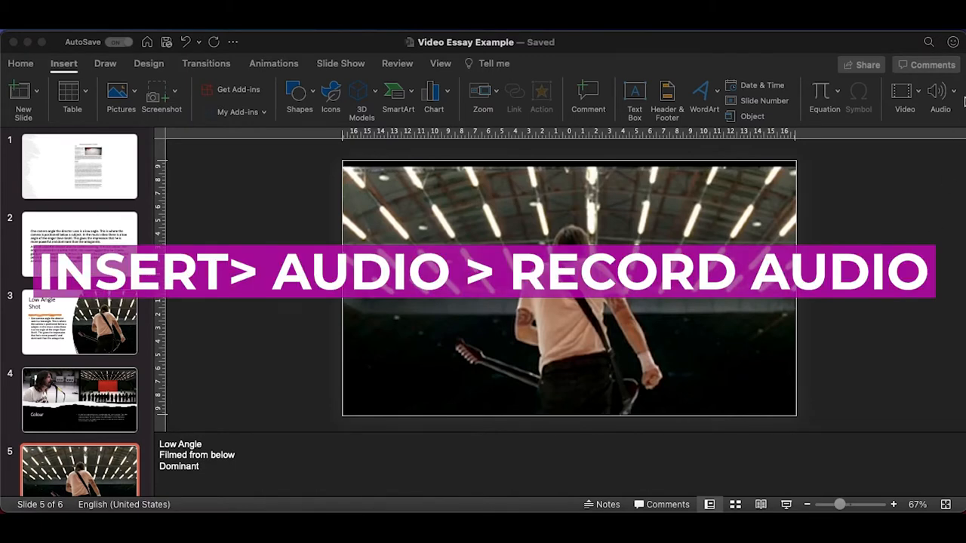
- Record a short narration clip, insert it on slide 5, and reposition it
{"action": "left_click", "coordinate": [941, 95]}
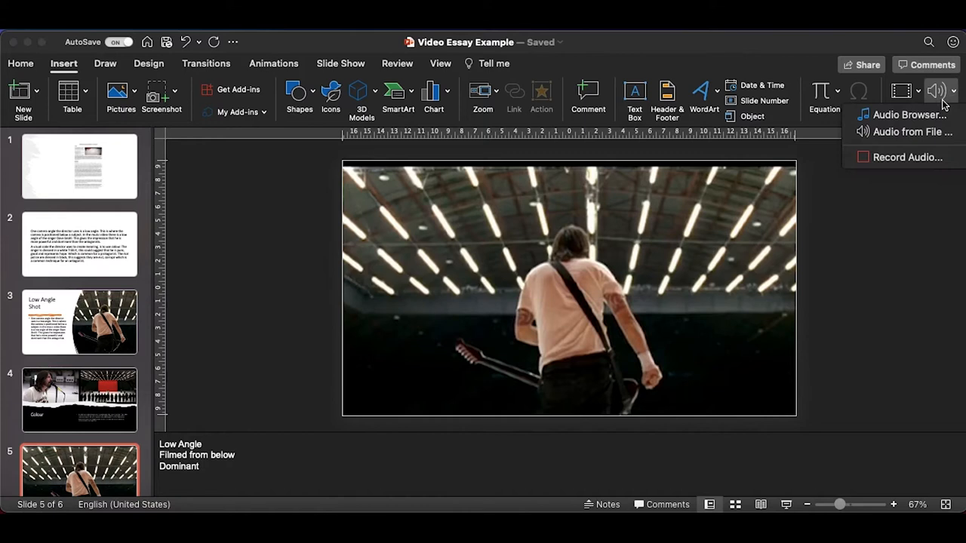
{"action": "left_click", "coordinate": [907, 157]}
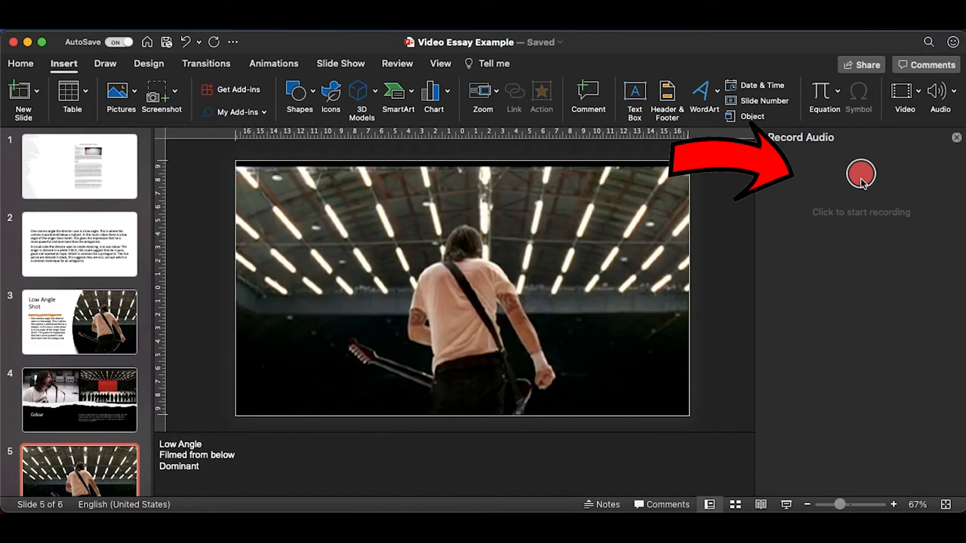
{"action": "left_click", "coordinate": [860, 174]}
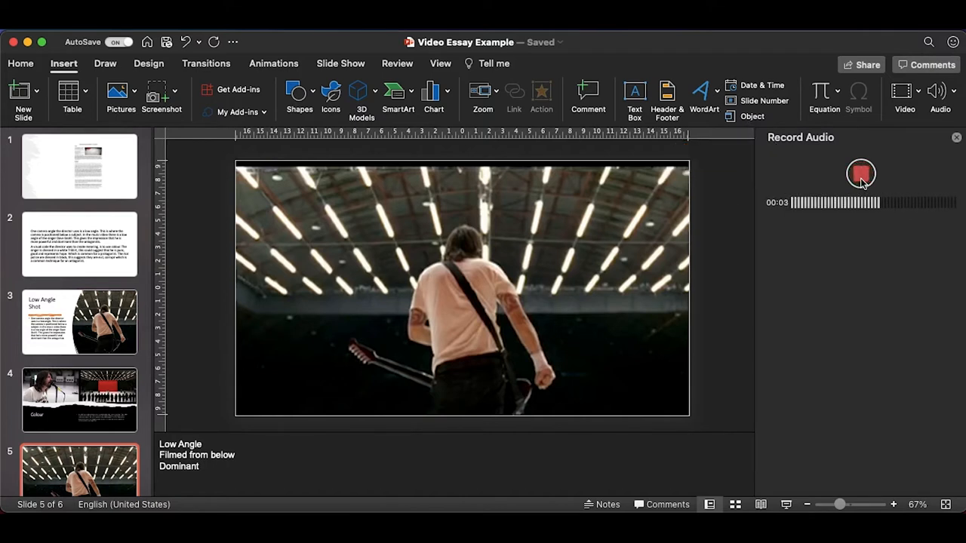
{"action": "left_click", "coordinate": [861, 174]}
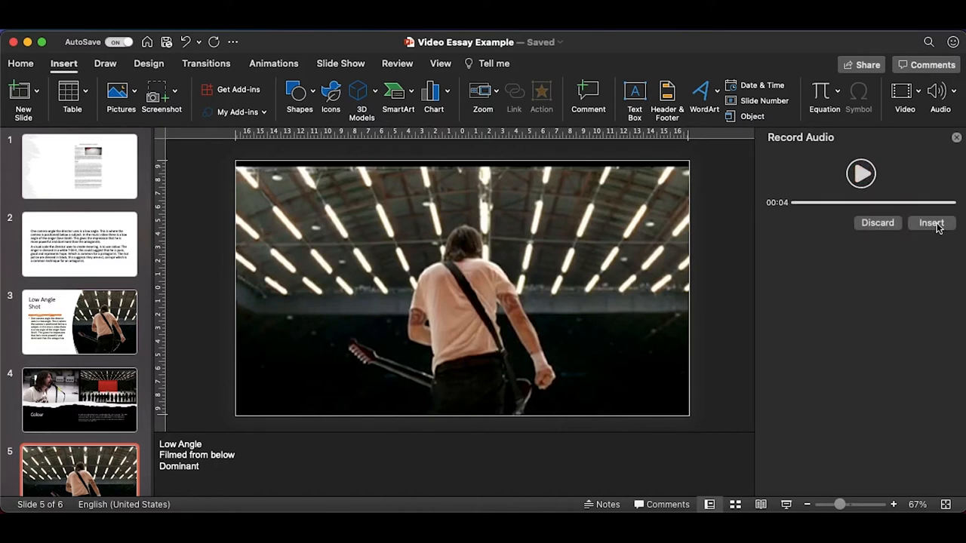
{"action": "mouse_move", "coordinate": [915, 285]}
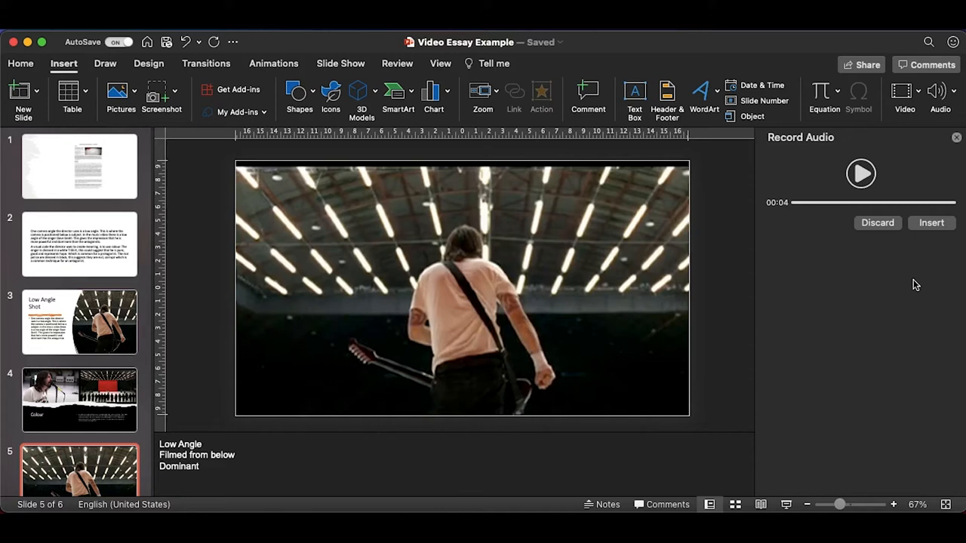
{"action": "left_click", "coordinate": [932, 222]}
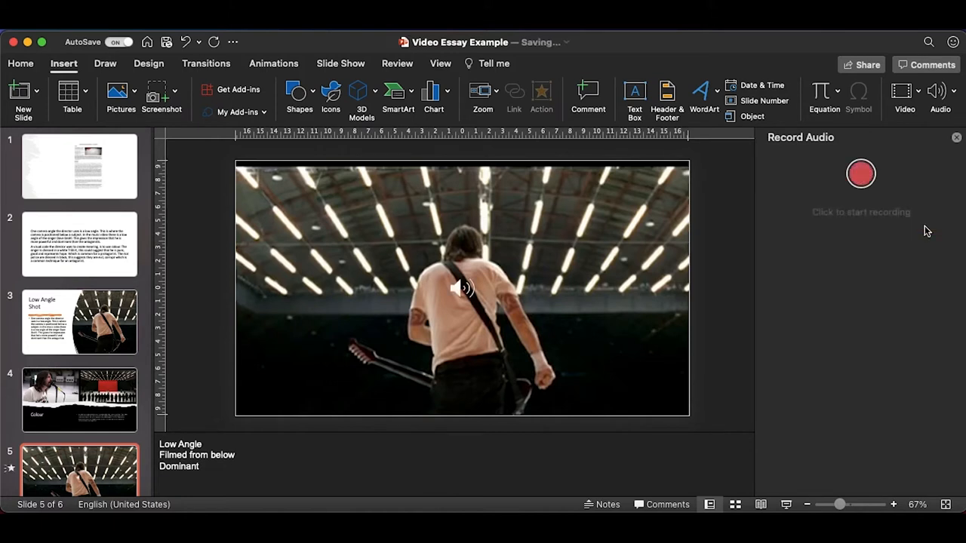
{"action": "left_click_drag", "start_coordinate": [463, 287], "coordinate": [659, 190]}
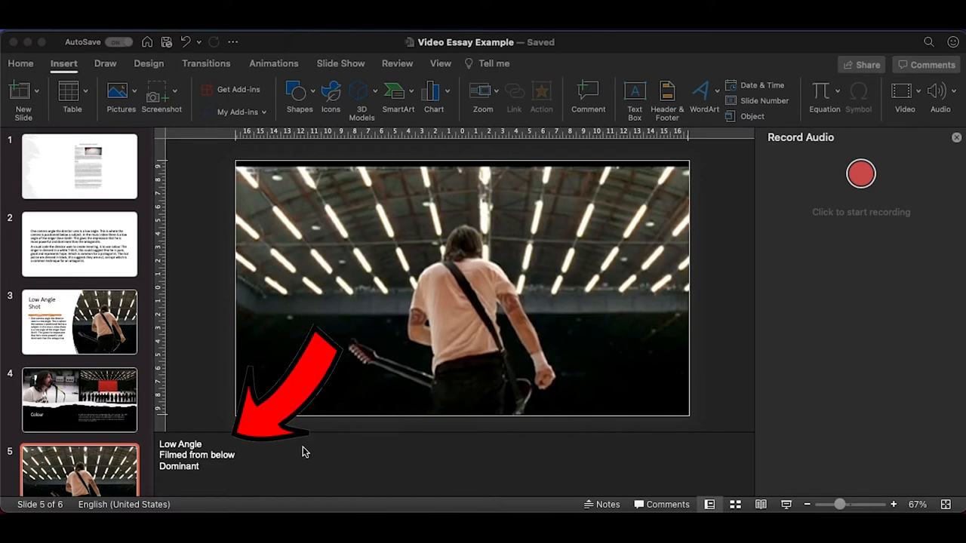
{"action": "mouse_move", "coordinate": [322, 444]}
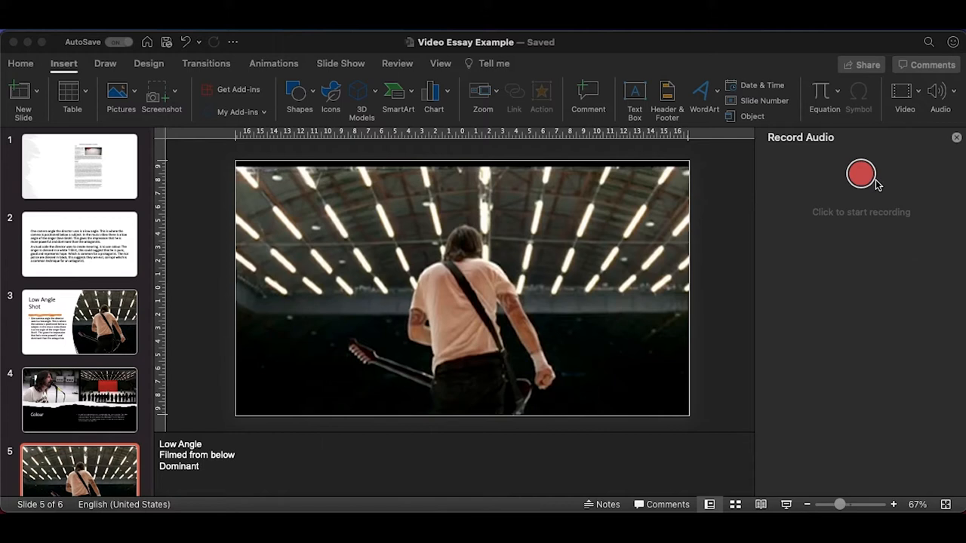
- Record a roughly 15-second narration for the low-angle image slide and add it
{"action": "left_click", "coordinate": [861, 174]}
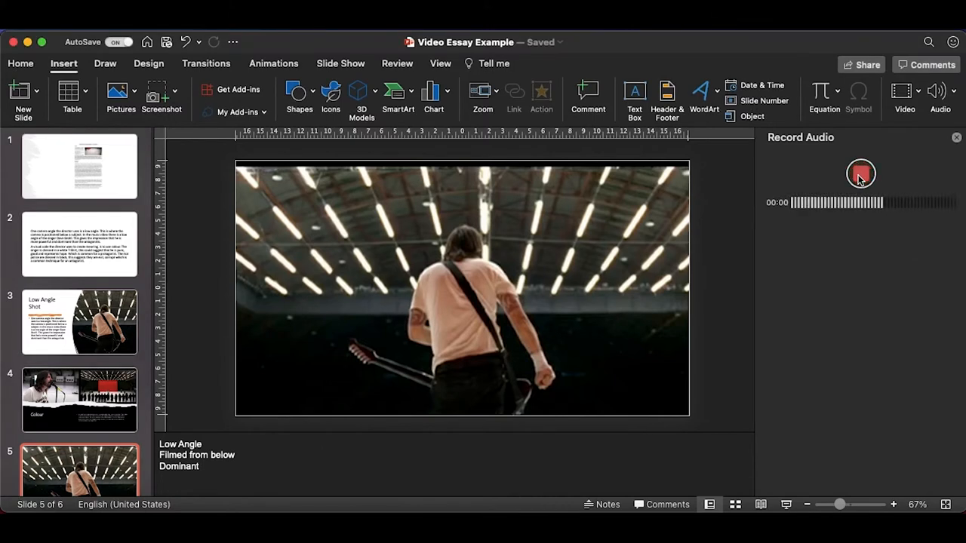
{"action": "left_click", "coordinate": [860, 173]}
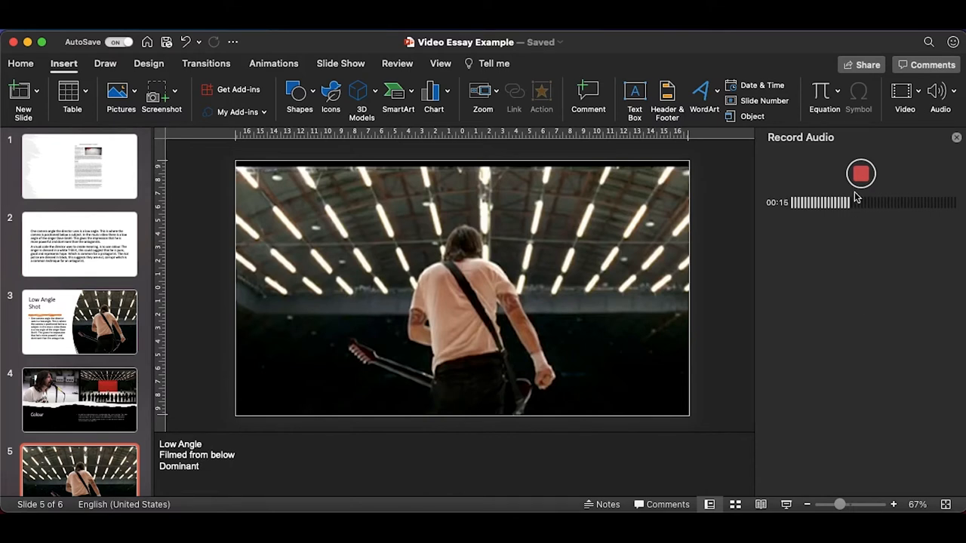
{"action": "left_click", "coordinate": [860, 174]}
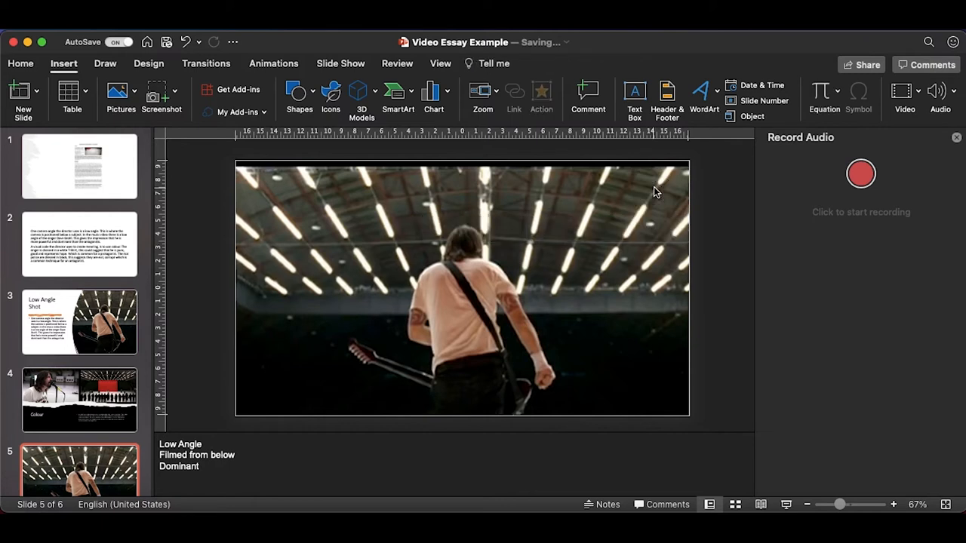
{"action": "left_click", "coordinate": [860, 173]}
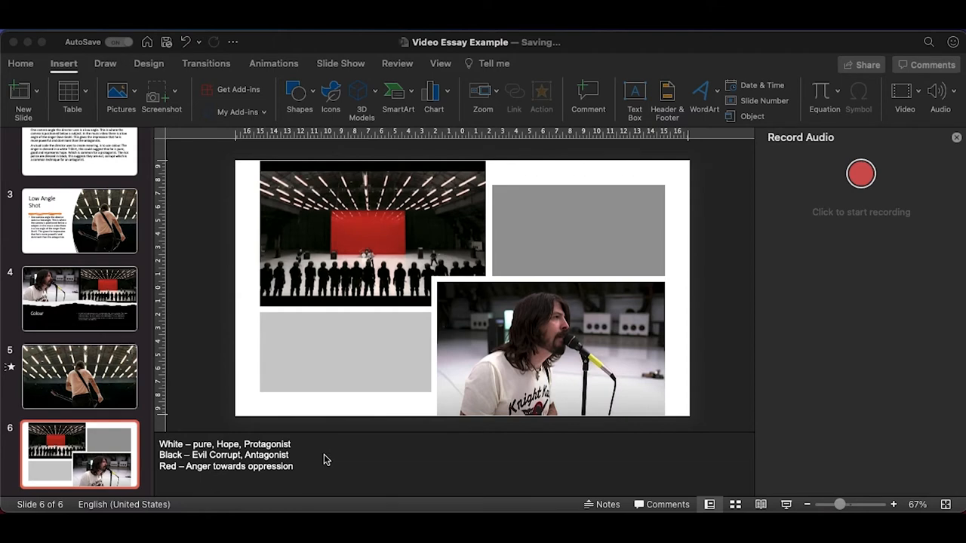
{"action": "mouse_move", "coordinate": [861, 173]}
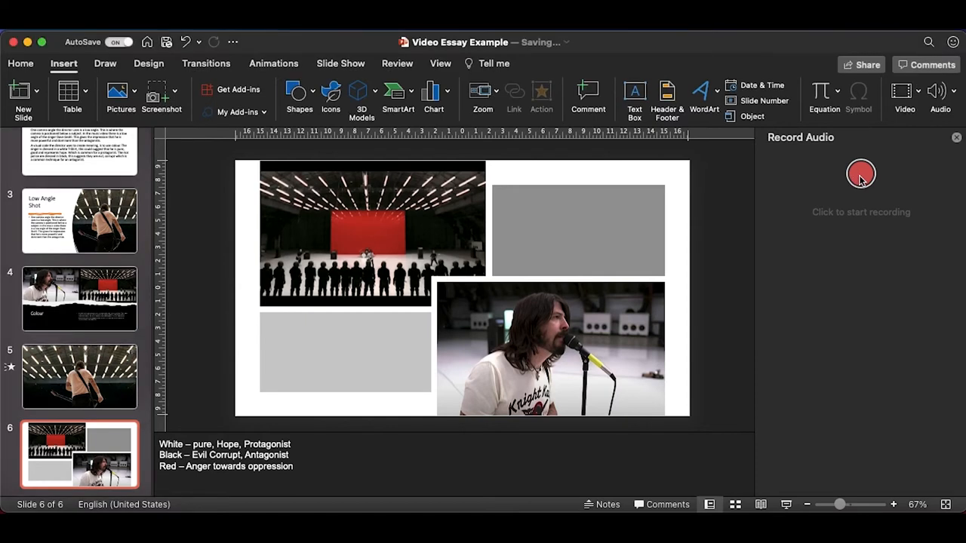
- Record about 24 seconds of narration and insert it on the colour collage slide
{"action": "left_click", "coordinate": [860, 173]}
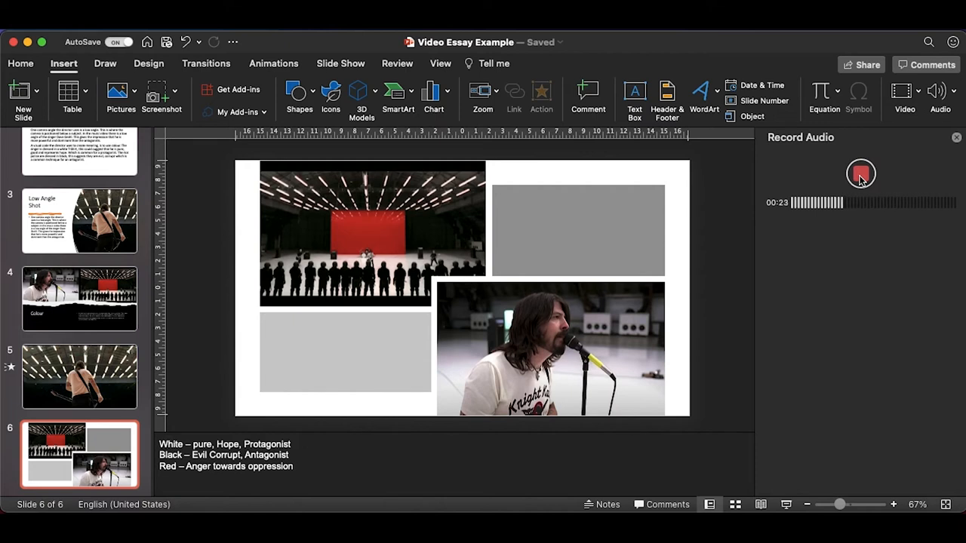
{"action": "left_click", "coordinate": [860, 173]}
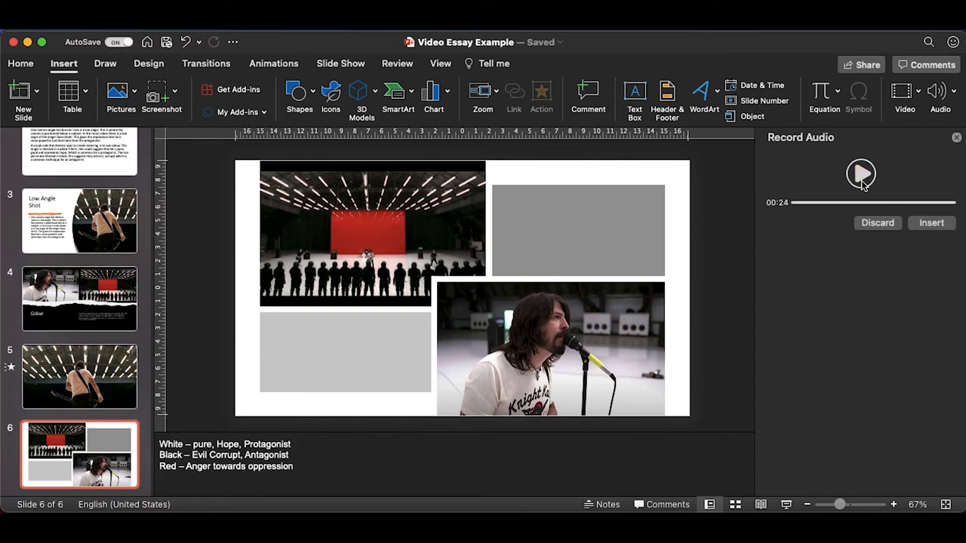
{"action": "left_click", "coordinate": [931, 222]}
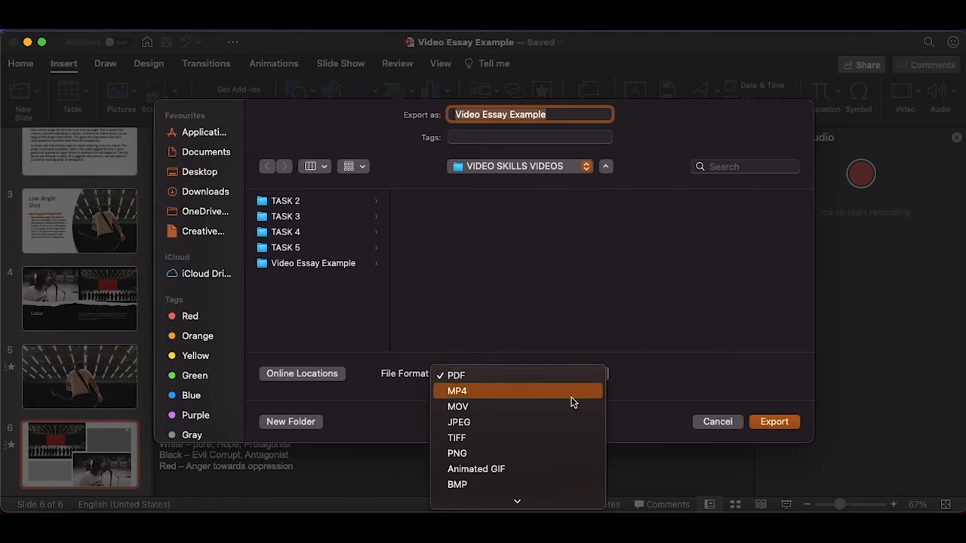
{"action": "mouse_move", "coordinate": [550, 399]}
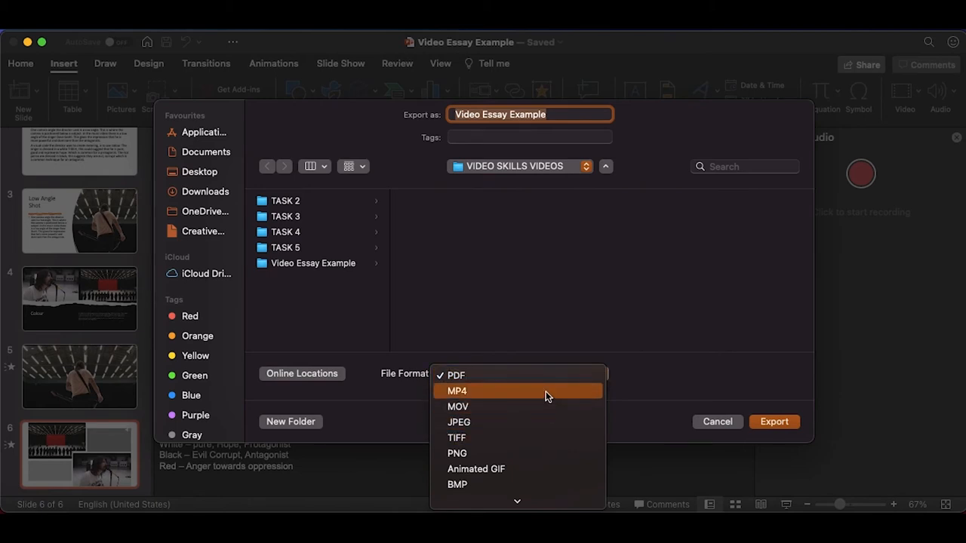
- Export the deck as MP4 'Video Essay Example' at 1920×1080, Presentation Quality
{"action": "left_click", "coordinate": [457, 390]}
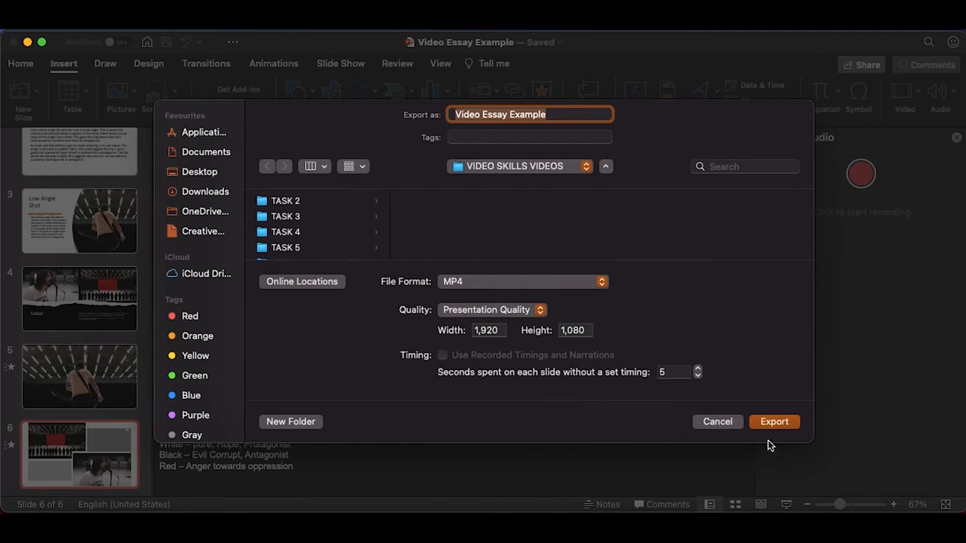
{"action": "left_click", "coordinate": [774, 422]}
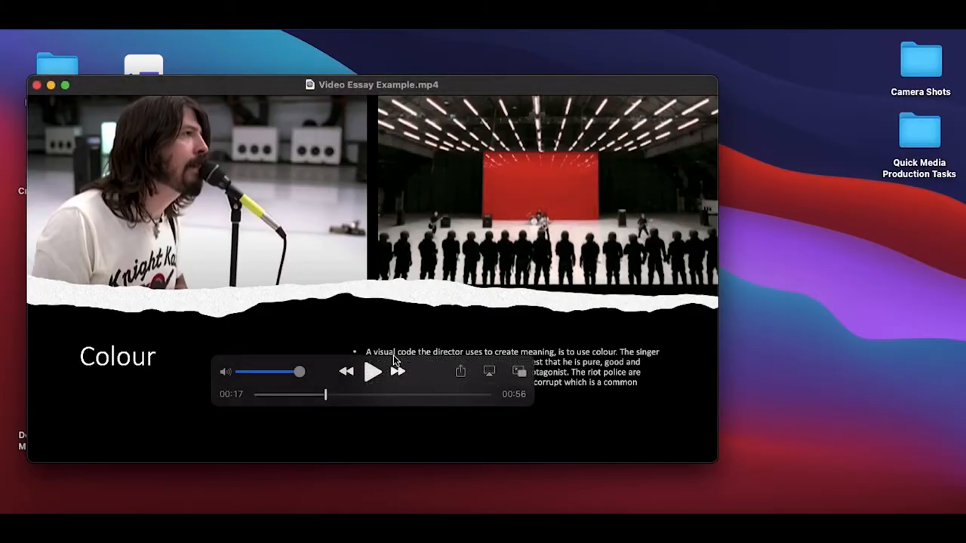
- Play back Video Essay Example.mp4 in QuickTime Player
{"action": "left_click", "coordinate": [373, 370]}
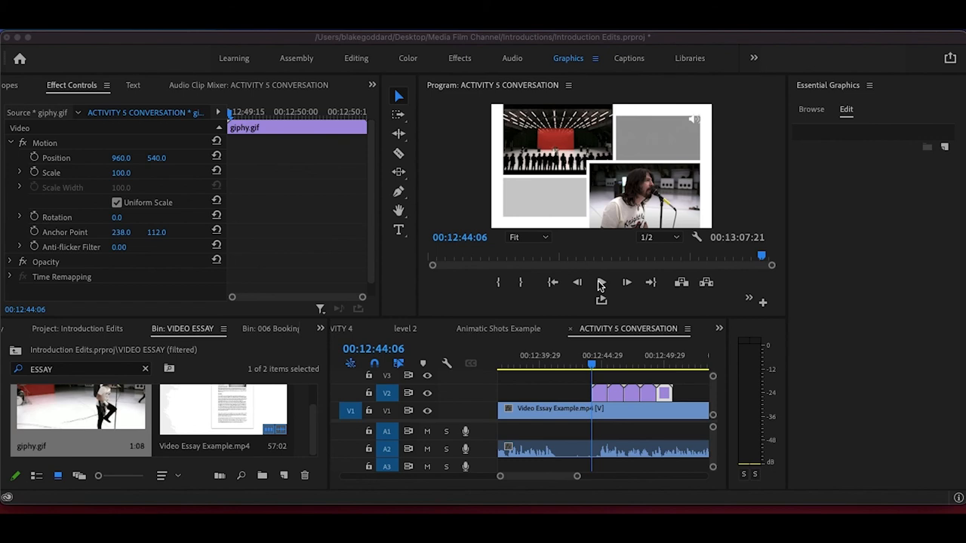
- Play the Premiere Pro sequence showing the GIF over the video essay
{"action": "left_click", "coordinate": [626, 283]}
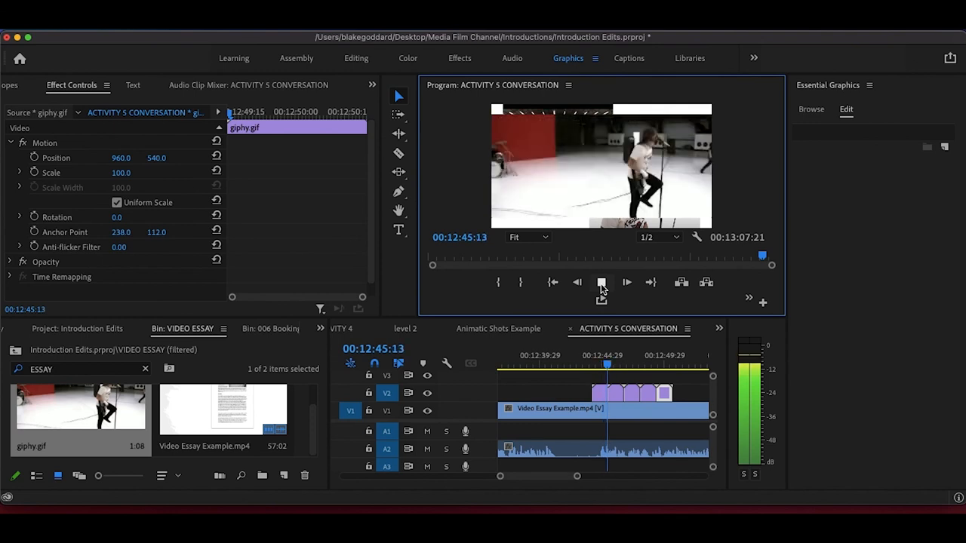